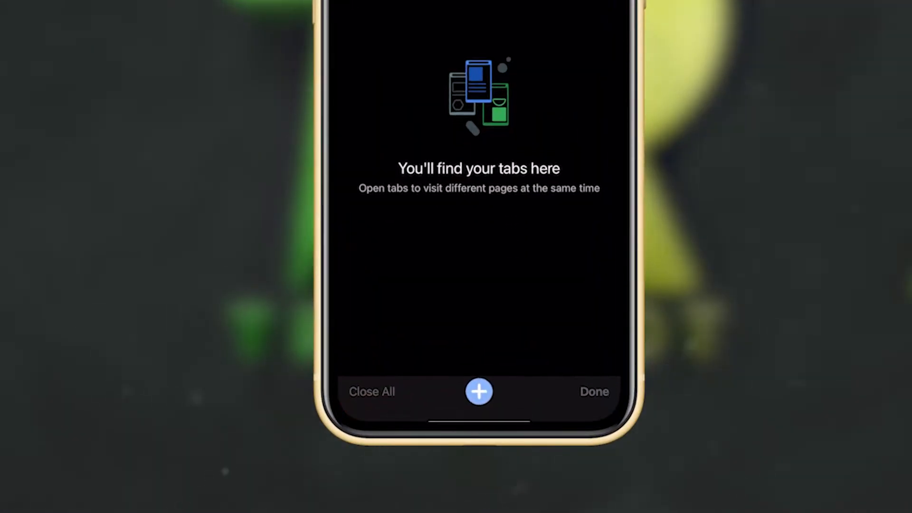
Switch from Chrome's empty tab view to CapCut's home screen with no projects.
click(478, 391)
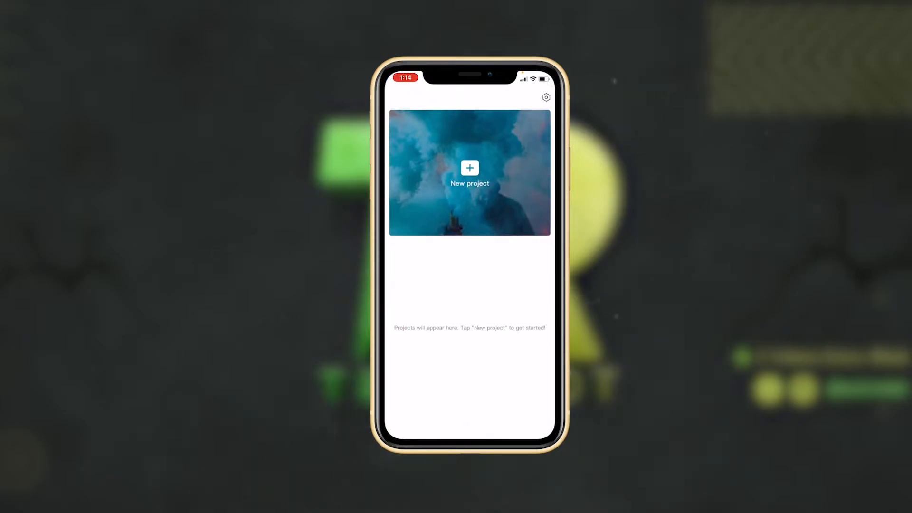
Start a new project with the green-screen image lengthened to 19 seconds and pick the movie clip as overlay.
click(469, 173)
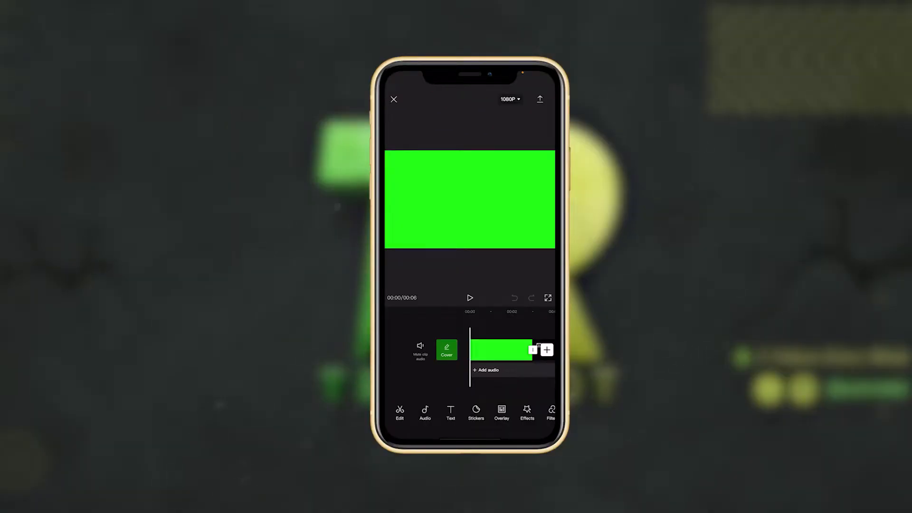
click(500, 348)
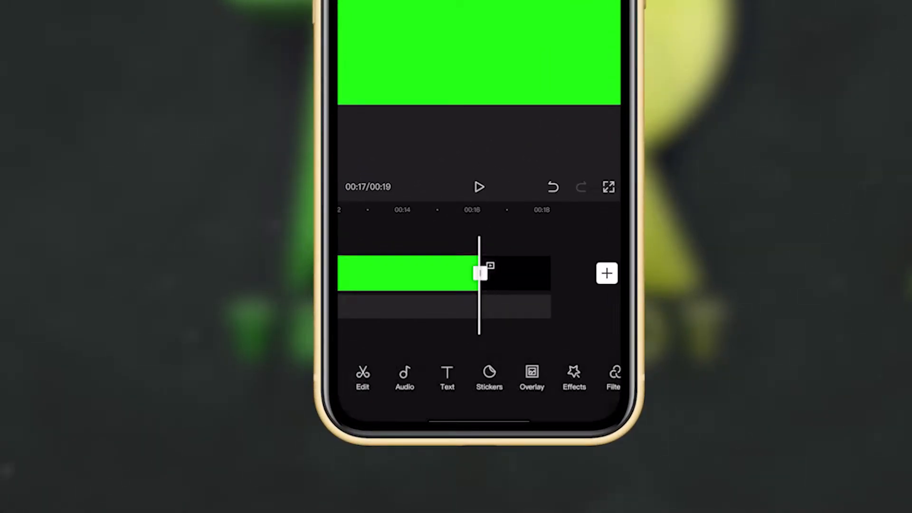
click(607, 274)
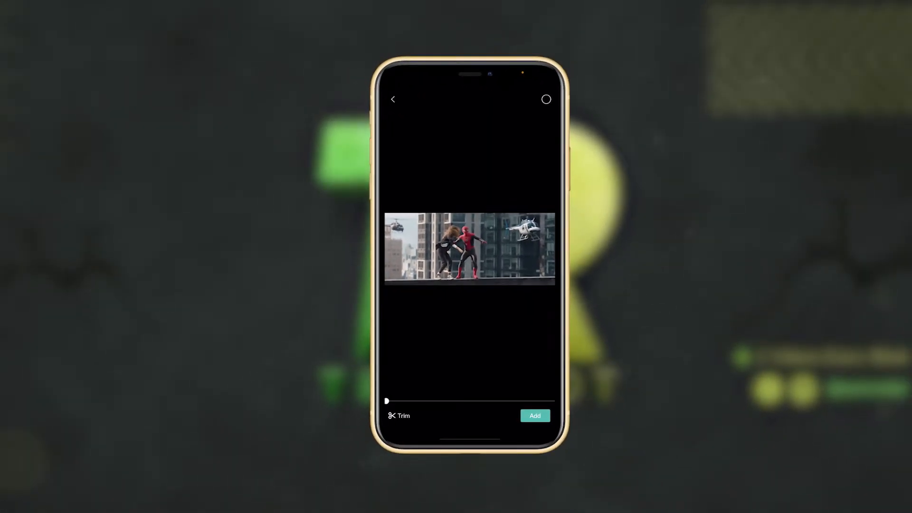
Add the chosen movie clip as an overlay filling the preview frame.
click(398, 415)
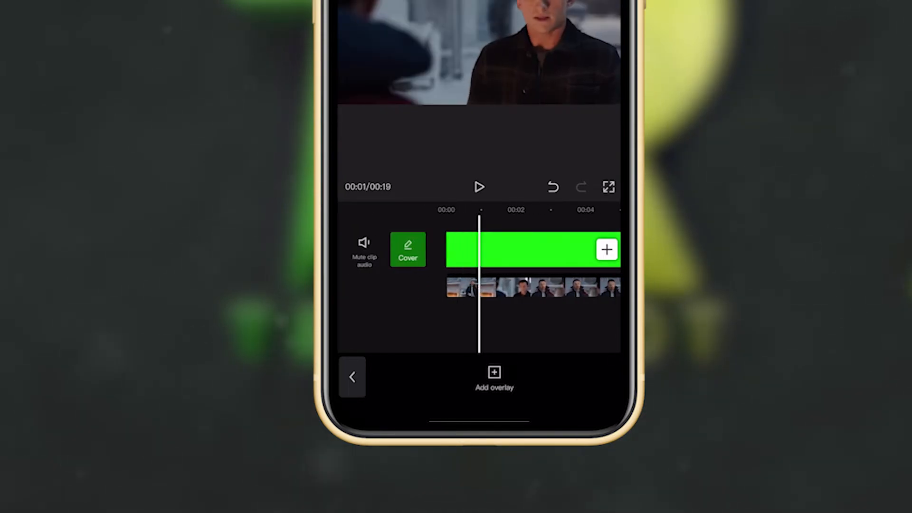
Remove the background from the overlay movie clip so the actors sit over the green screen.
click(517, 287)
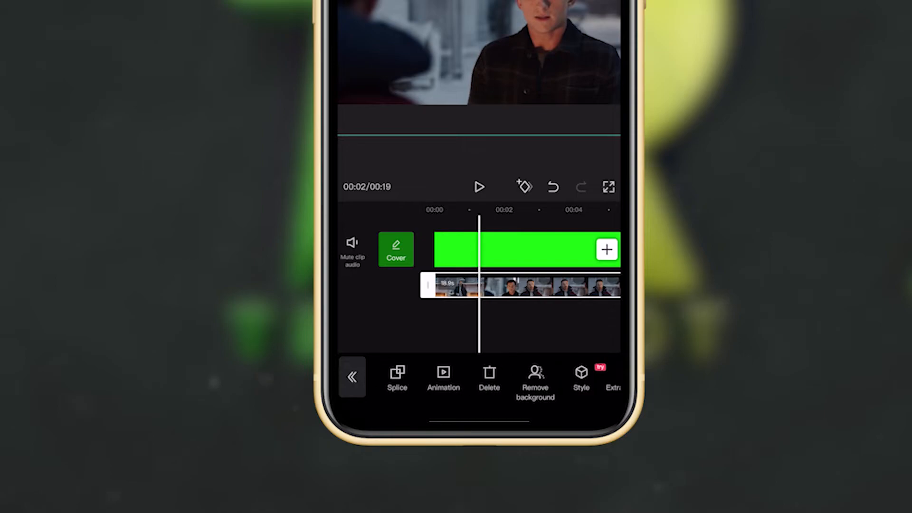
click(534, 381)
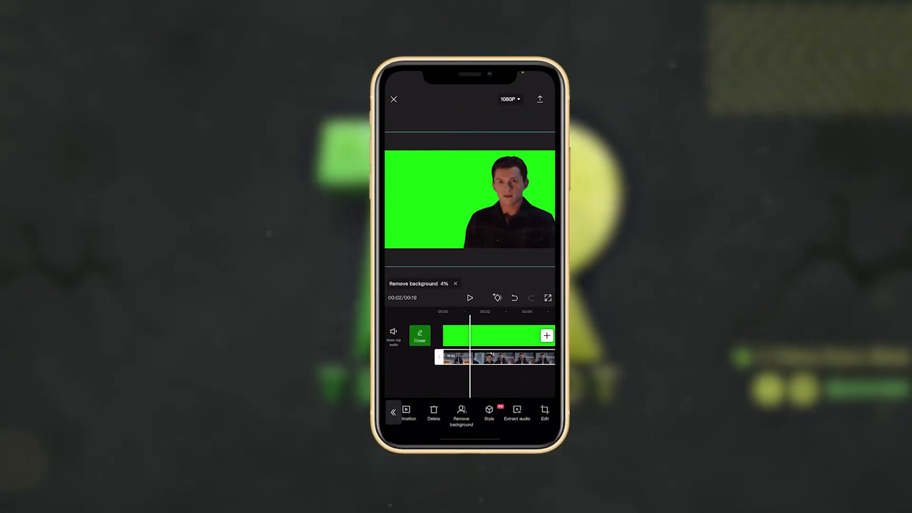
click(469, 297)
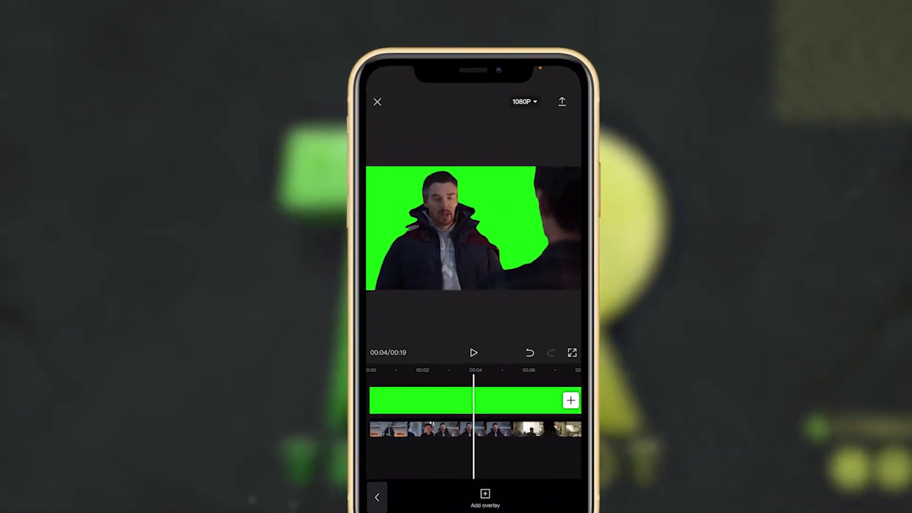
Export the 19-second video so project 20210907 appears in the project list.
click(561, 102)
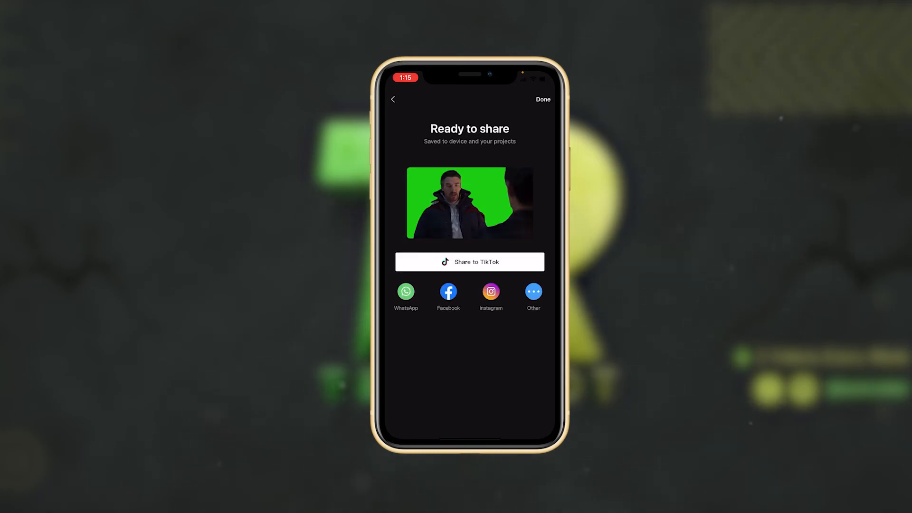
click(541, 99)
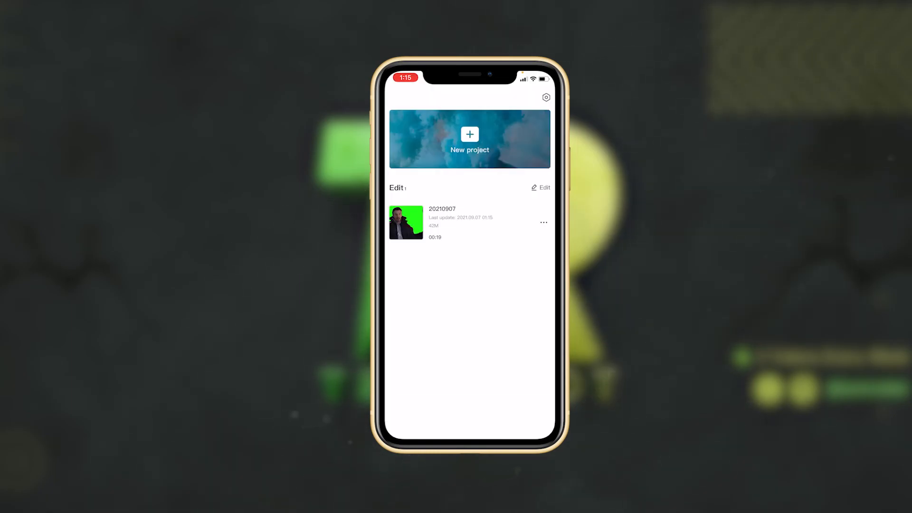